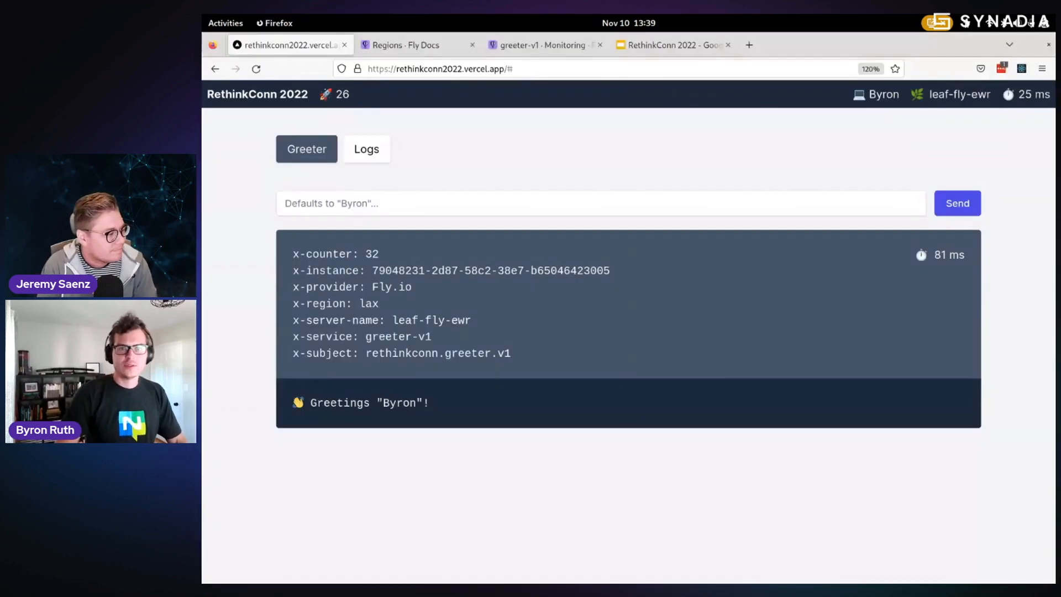
Step: View the greeter-v2 app's Fly.io overview, then return to the WezTerm terminal
click(541, 45)
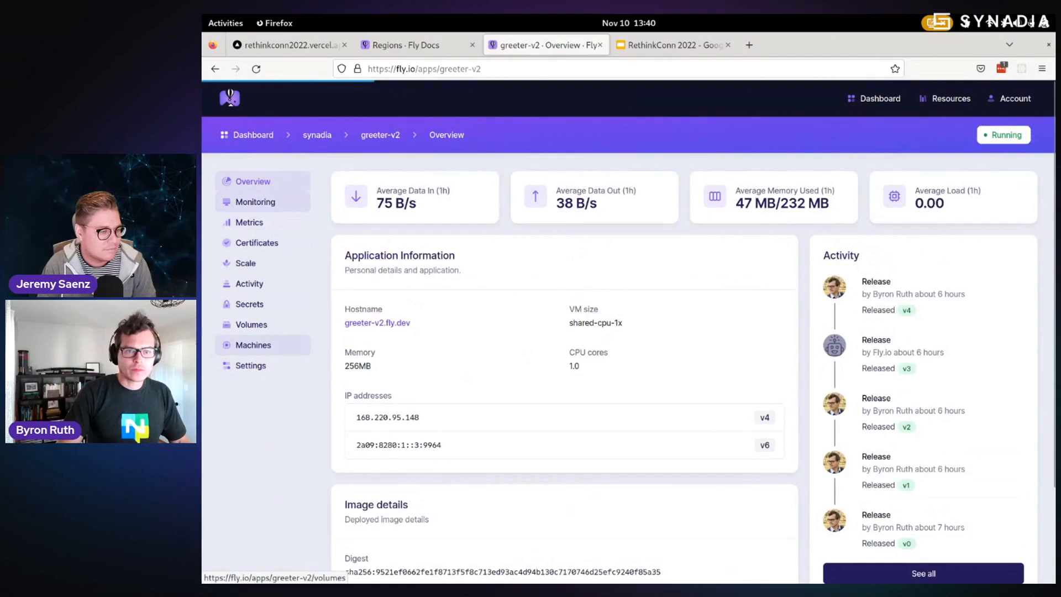
click(256, 202)
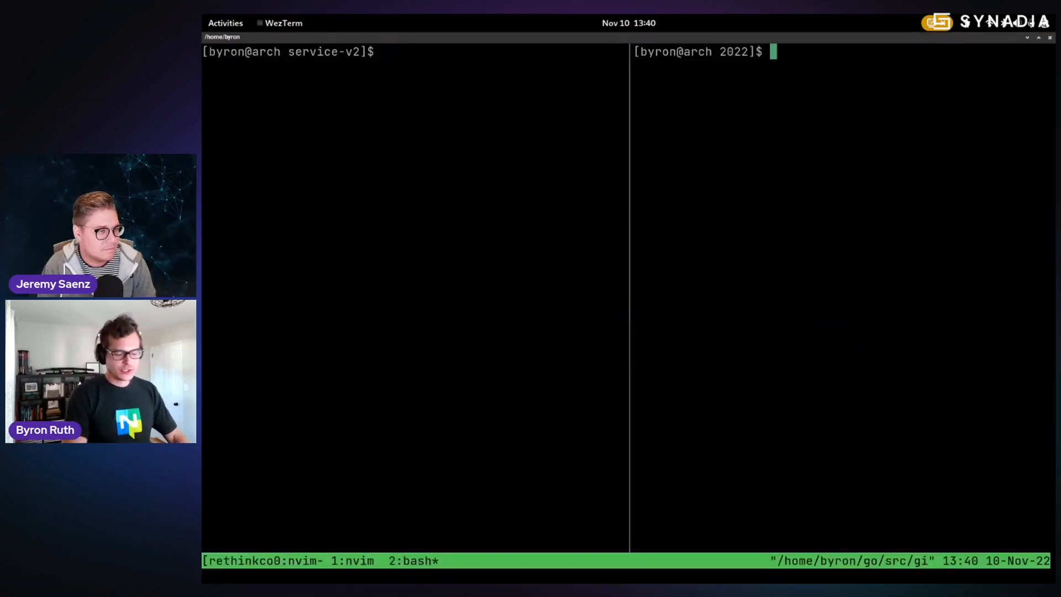
Step: Run nats req to rethinkconn.greeter.v1 and then v2, receiving Greetings and Bonjour replies
text(nats s)
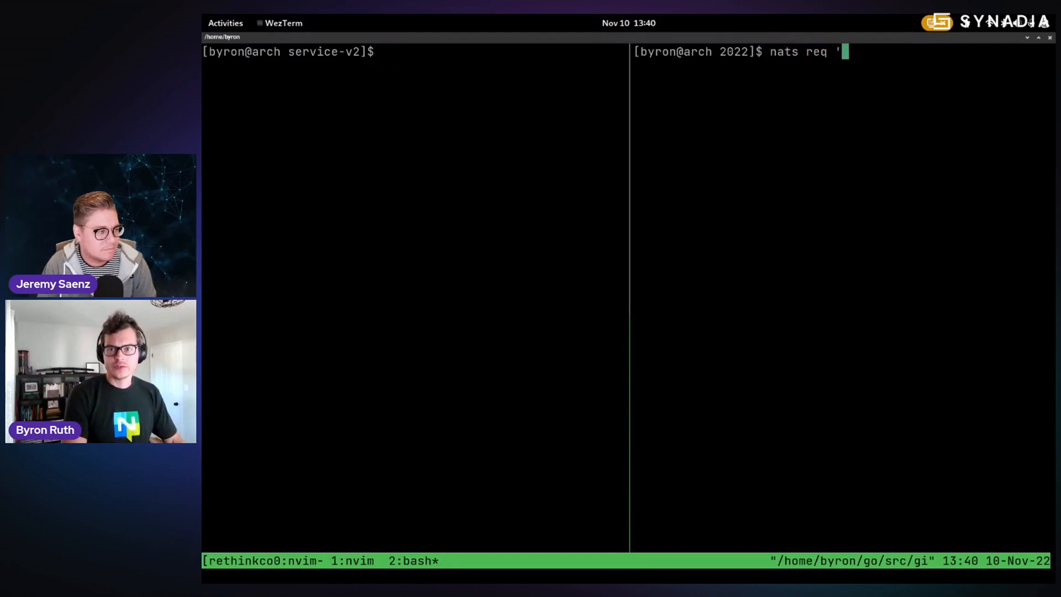
text(rethinkconn.greet)
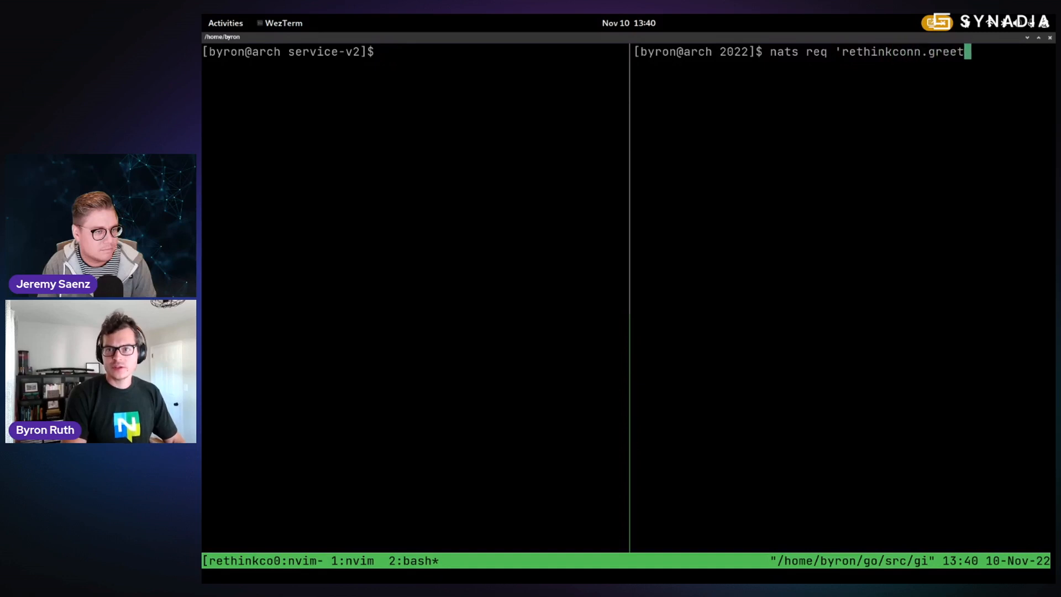
text(er.v1' ')
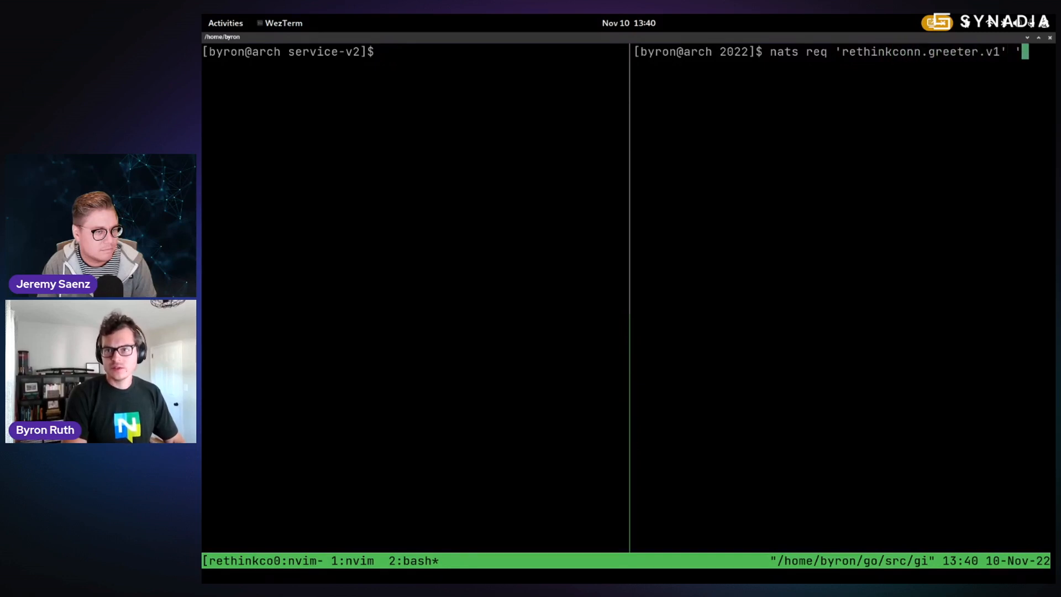
key(Enter)
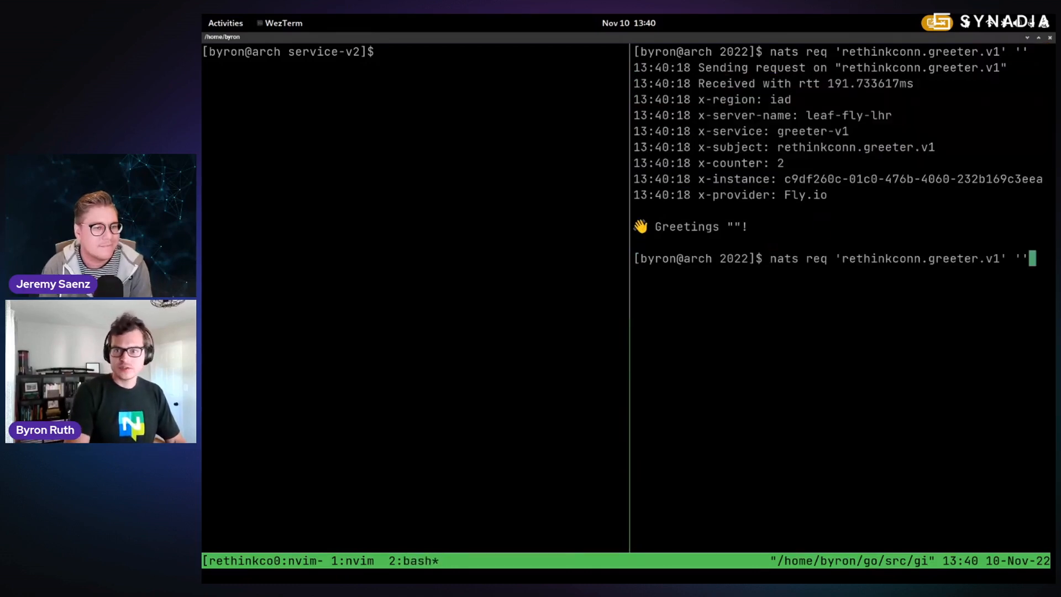
text(2)
key(Enter)
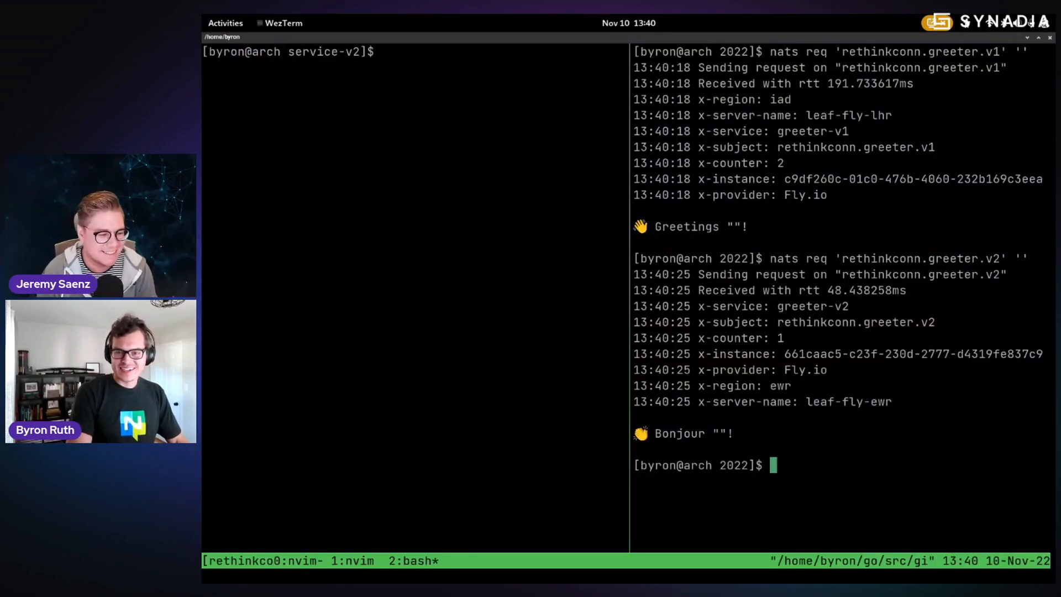
Step: Put key map with value rethinkconn.greeter into the rethinkconn KV bucket, then head to the parent directory
text(kv)
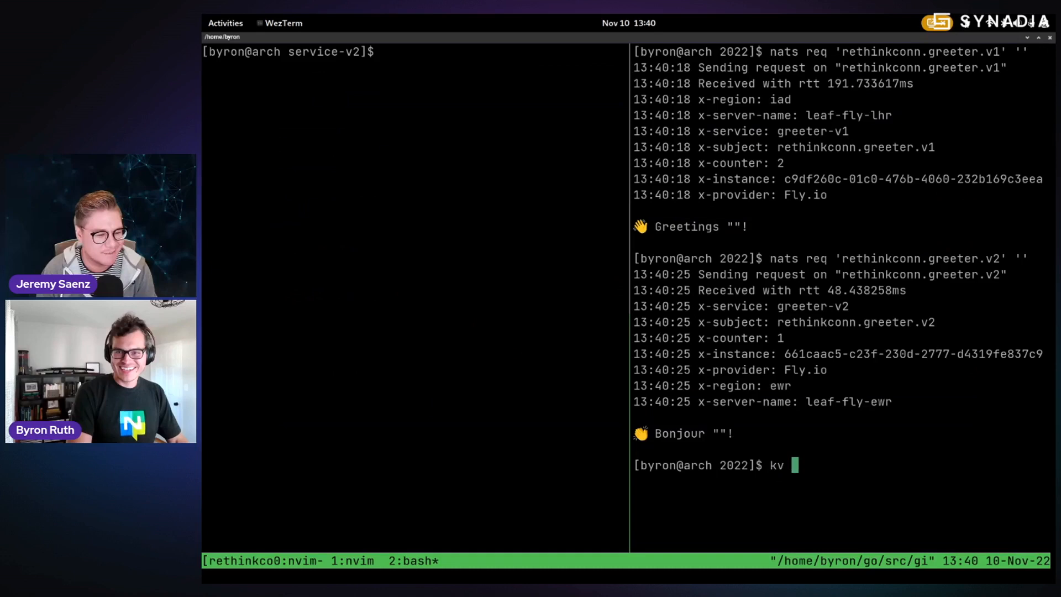
text(nats iks)
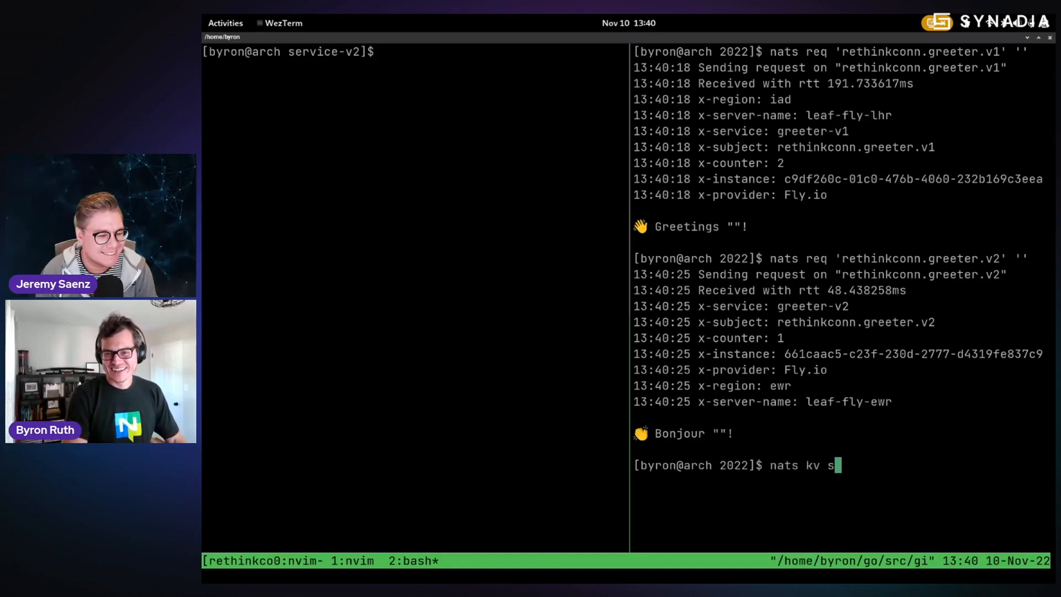
key(BackSpace)
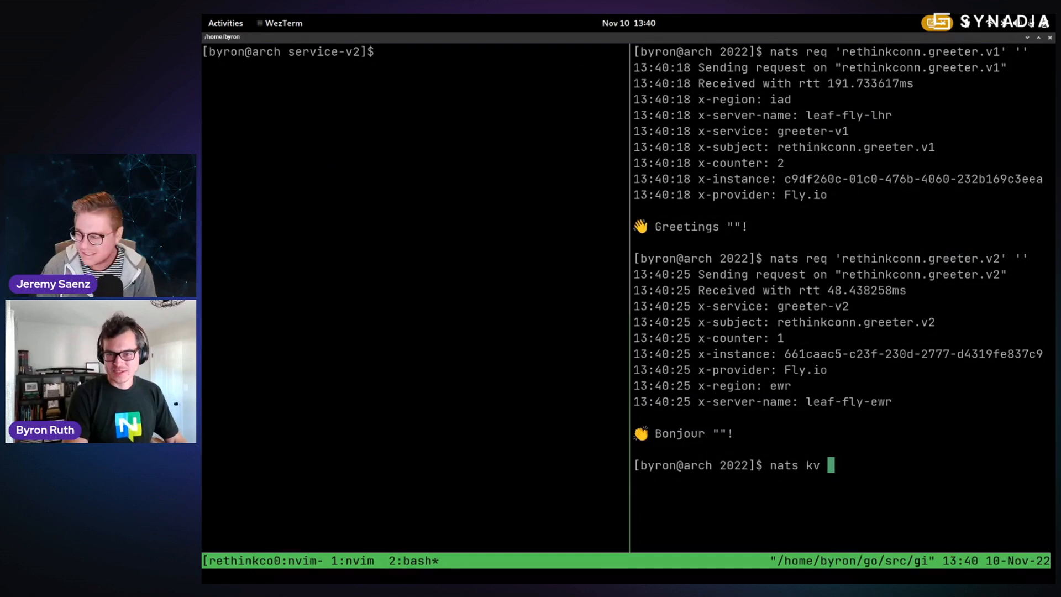
text(put)
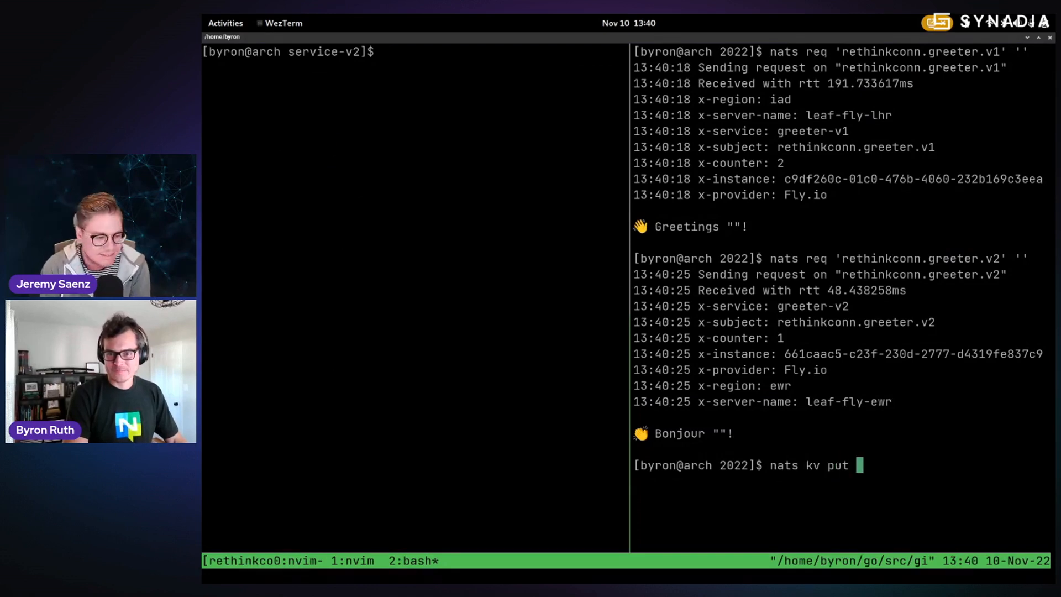
text(tr)
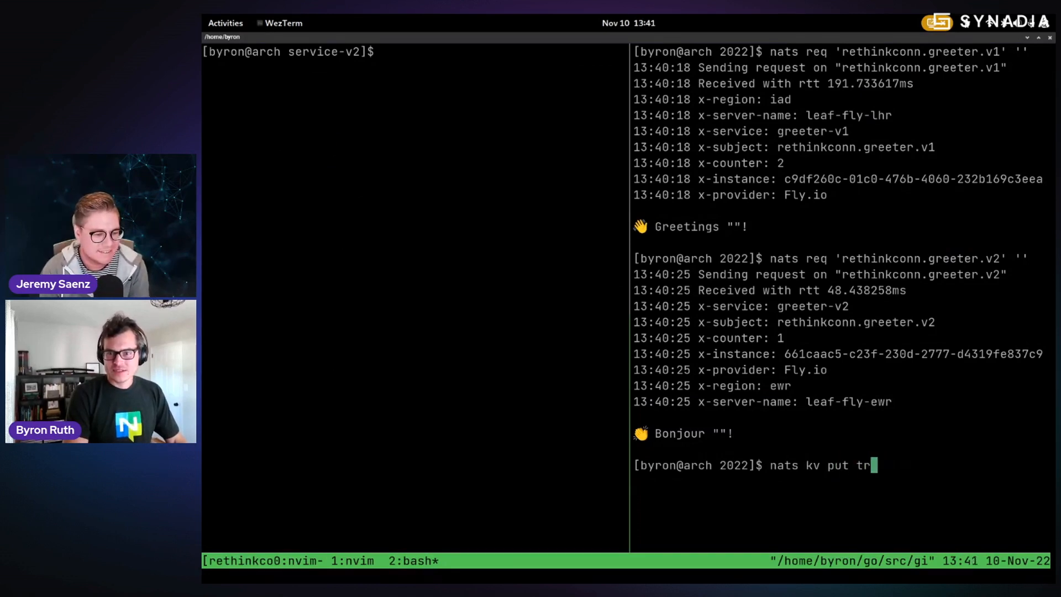
text(ethinkconn)
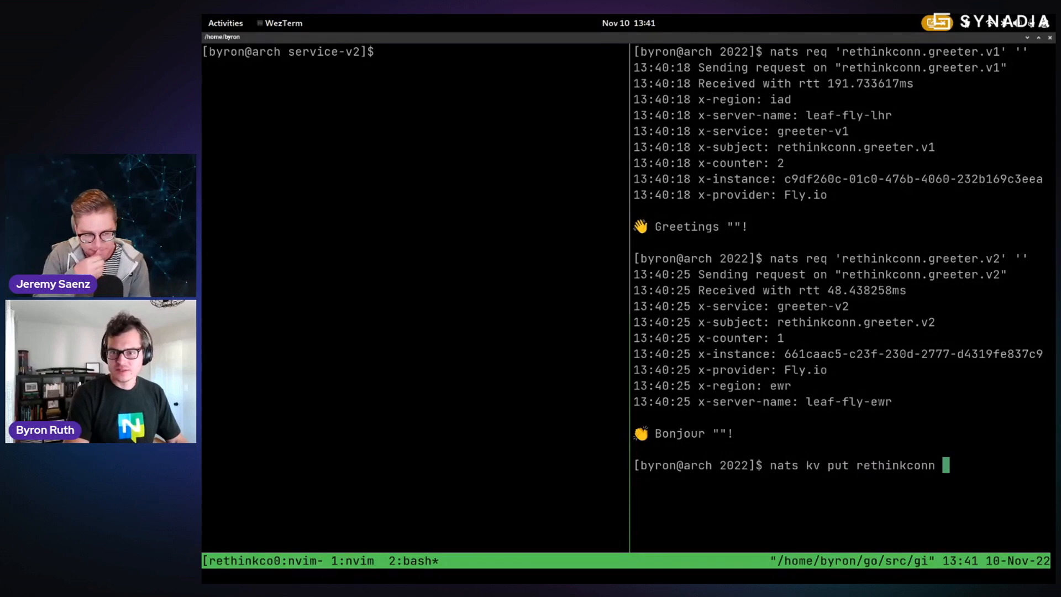
text(map rethink)
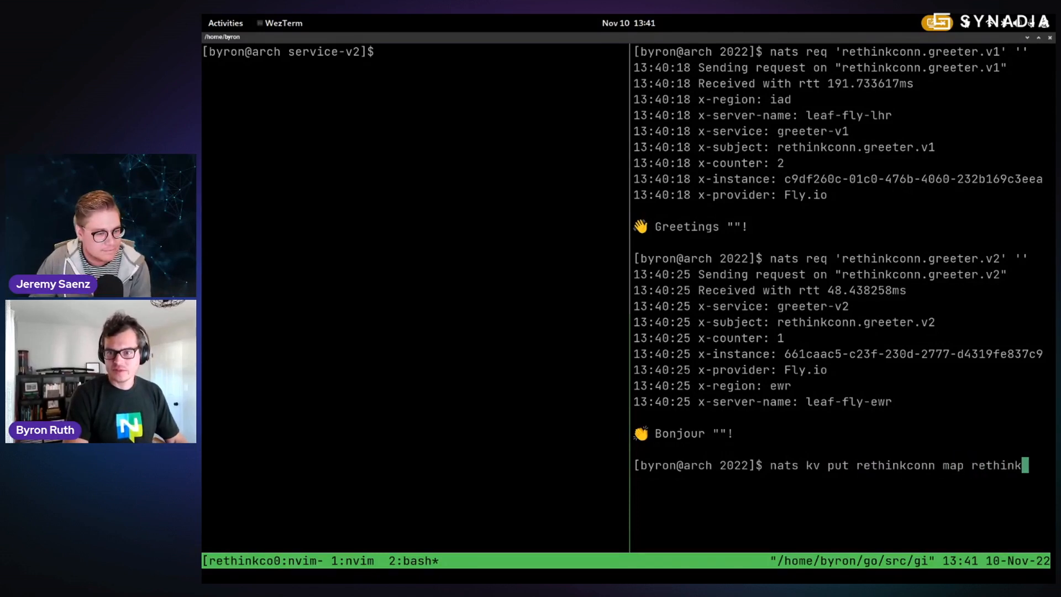
text(conn.greeter)
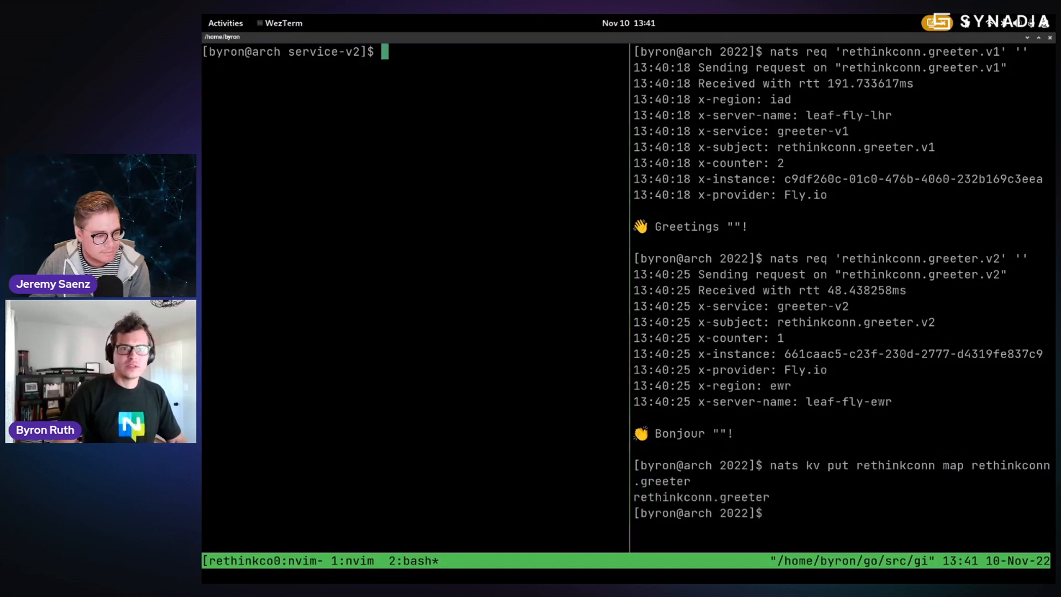
text(cd ..)
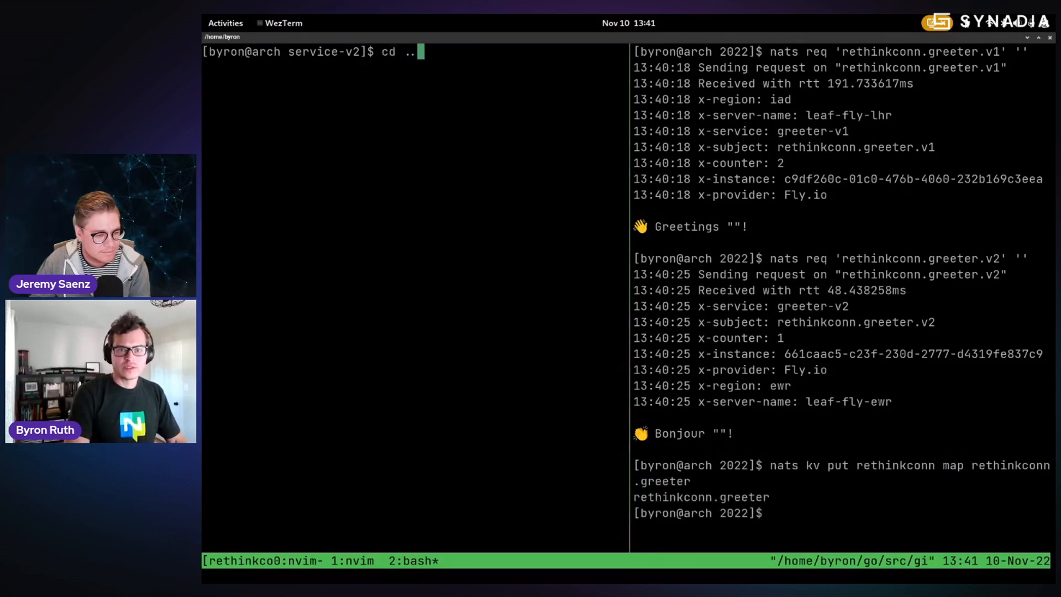
Step: Display leaf/server.conf, showing rethinkconn.greeter weighted 50% to greeter.v1 and 50% to greeter.v2
text(/leaf/)
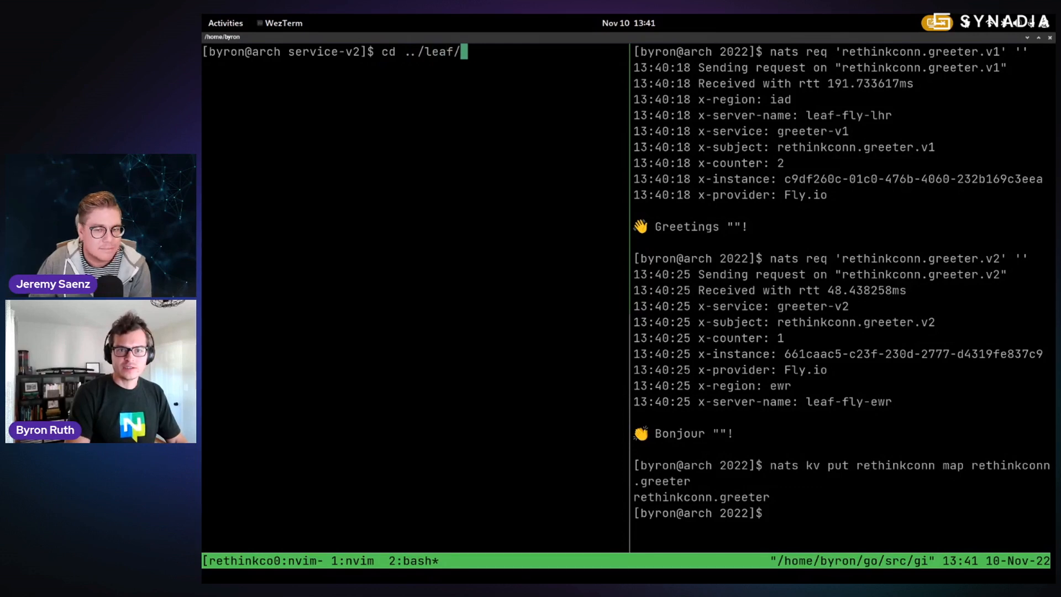
text(nat)
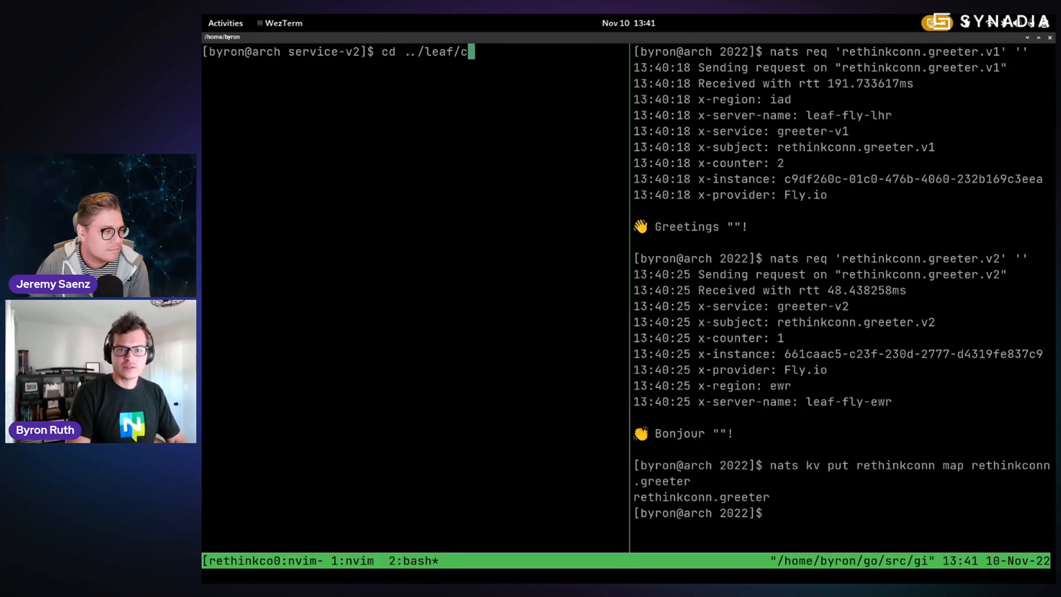
key(Tab)
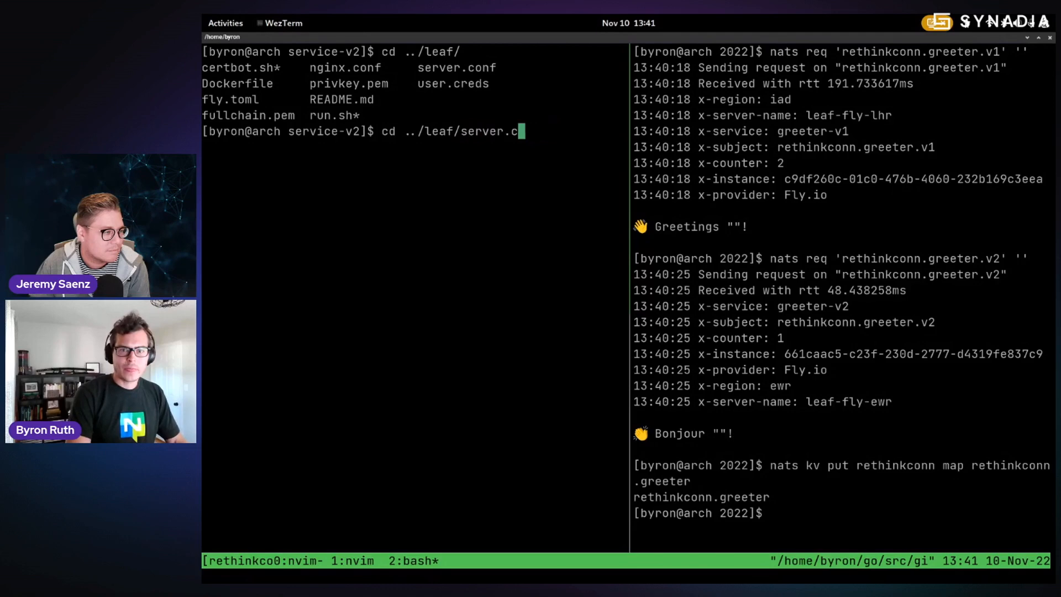
text(more server.conf)
text(nvim)
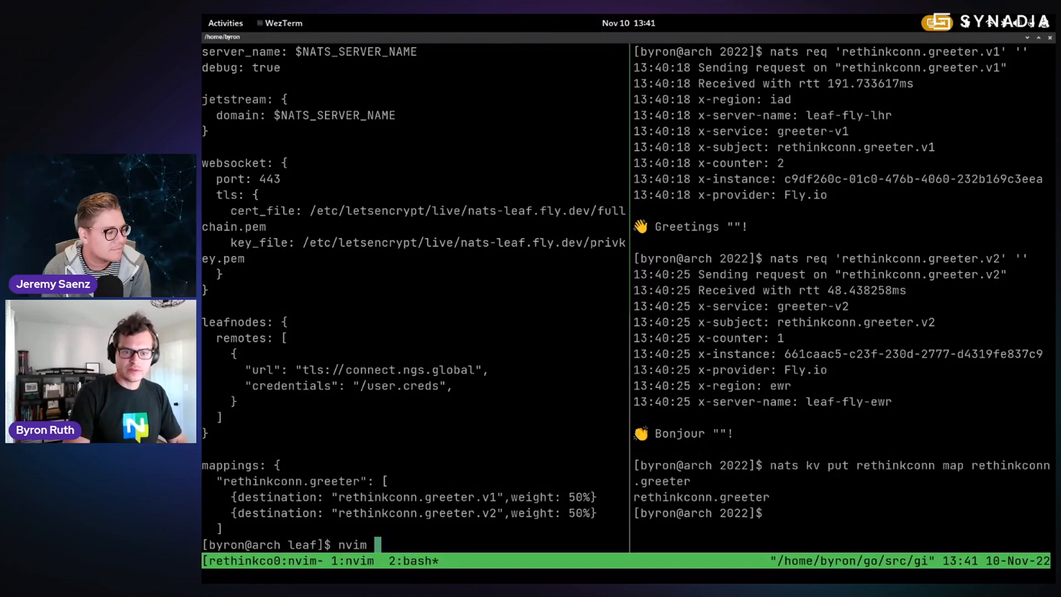
text(server.conf)
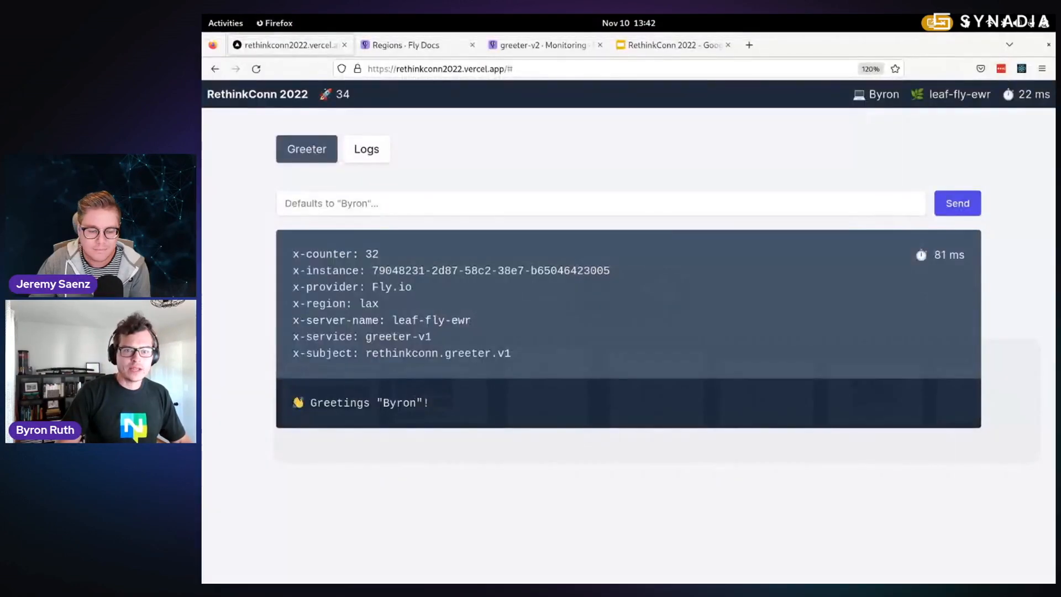
Step: Send six greeter requests from the web app, answered alternately by greeter-v1 and greeter-v2
click(957, 203)
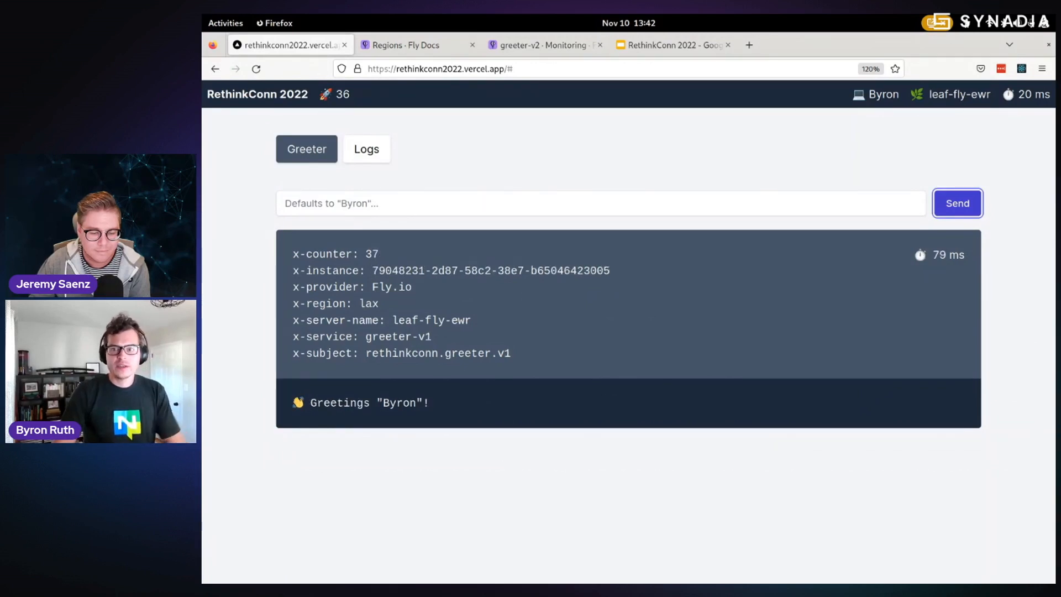
click(957, 202)
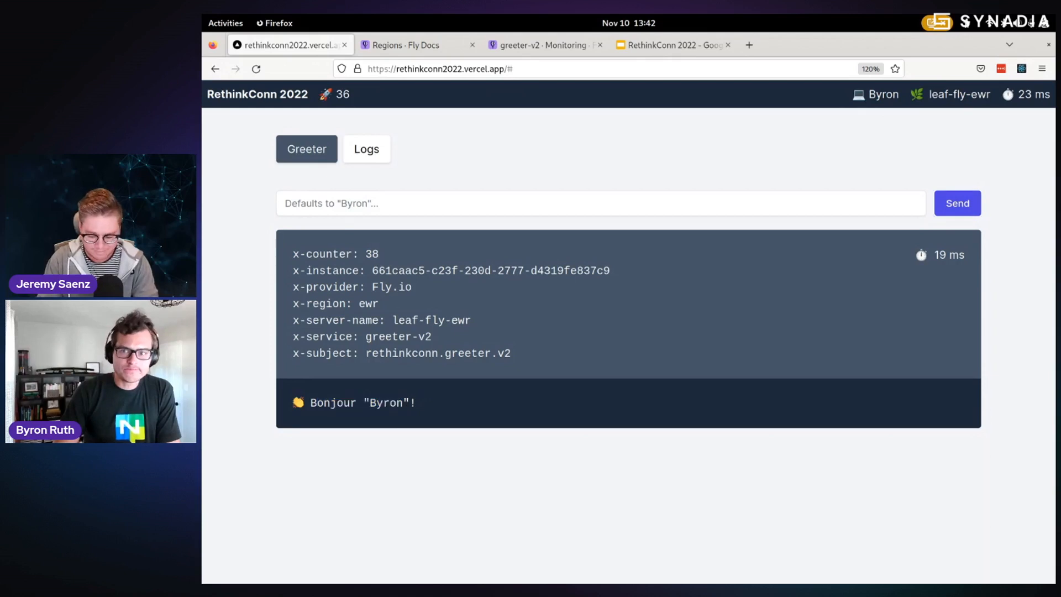
click(957, 203)
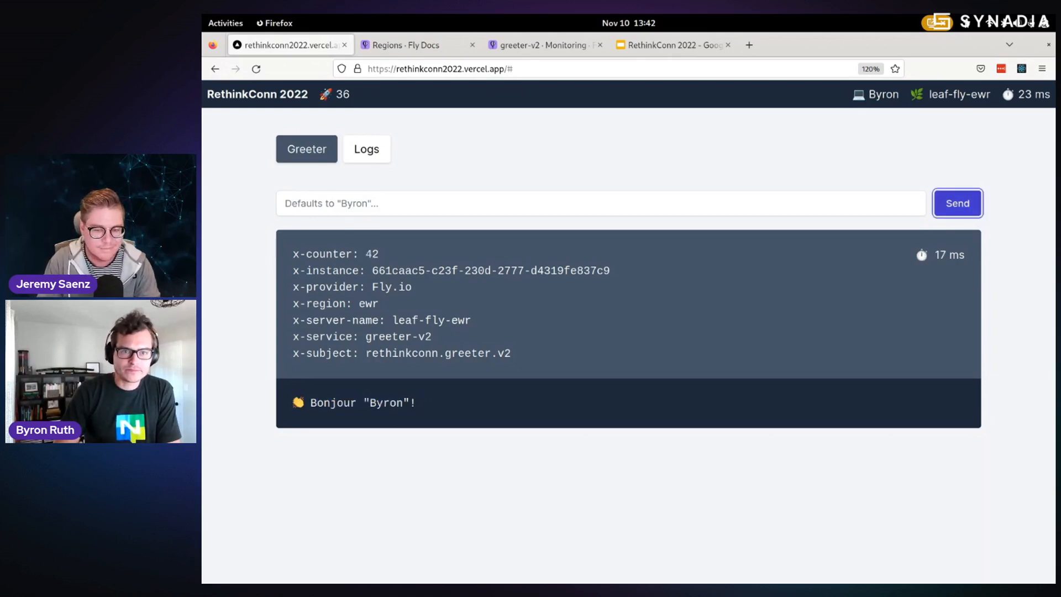
click(957, 204)
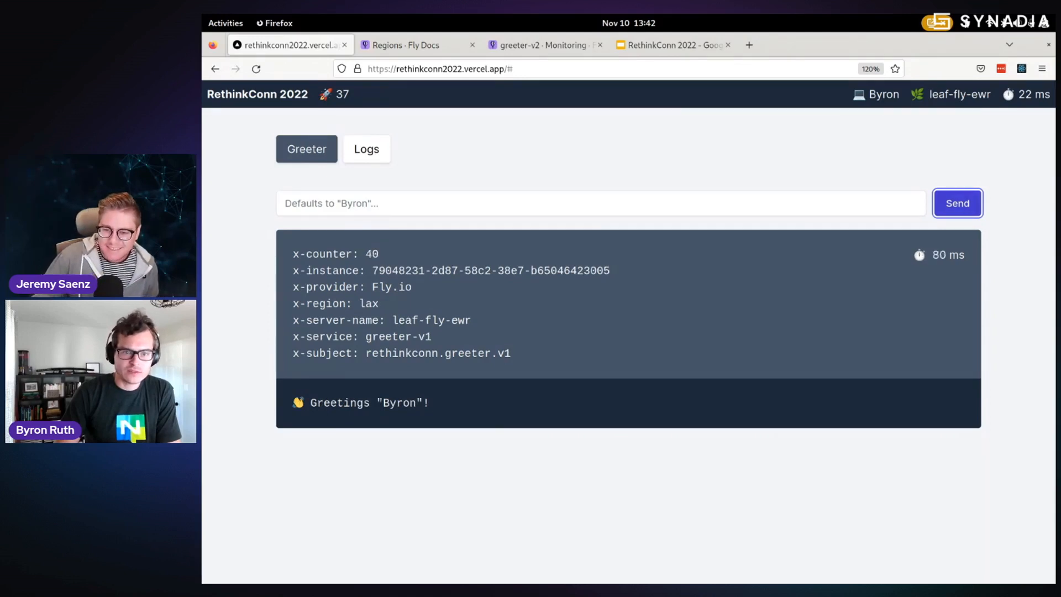
click(957, 204)
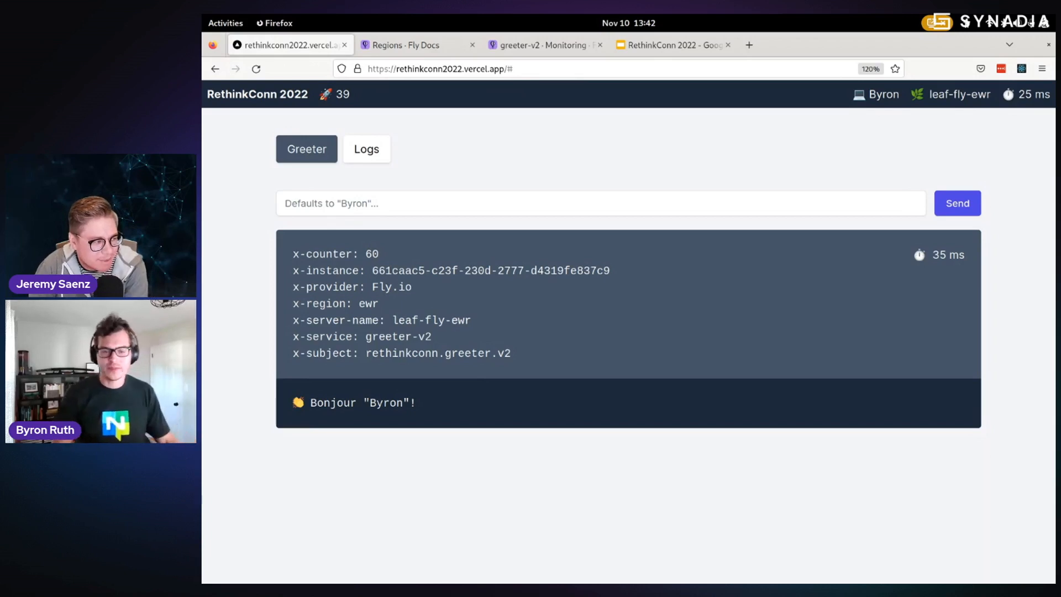
click(957, 203)
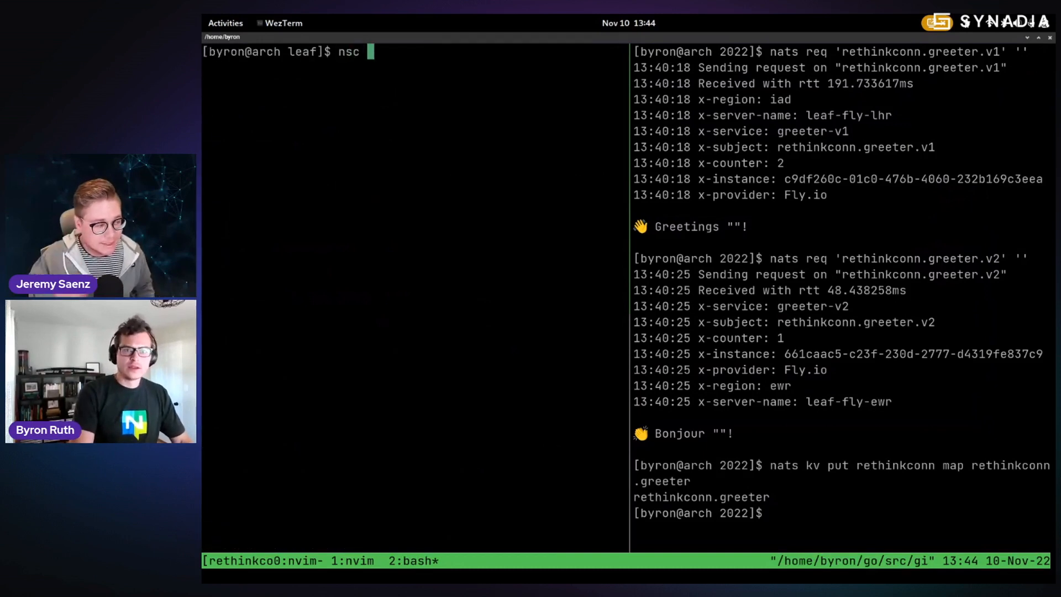
text(add mapping)
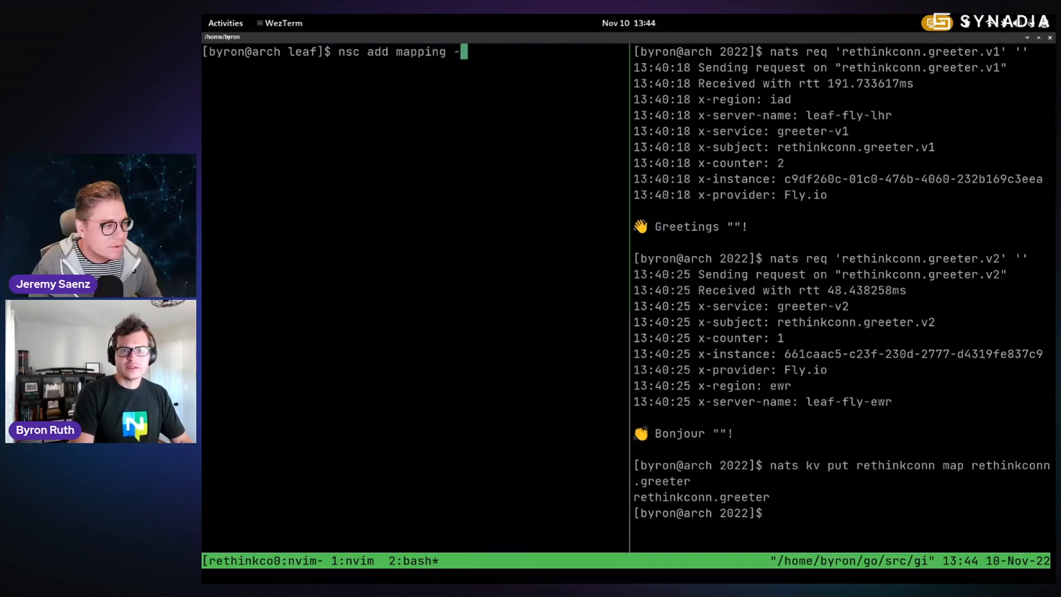
text(-from "")
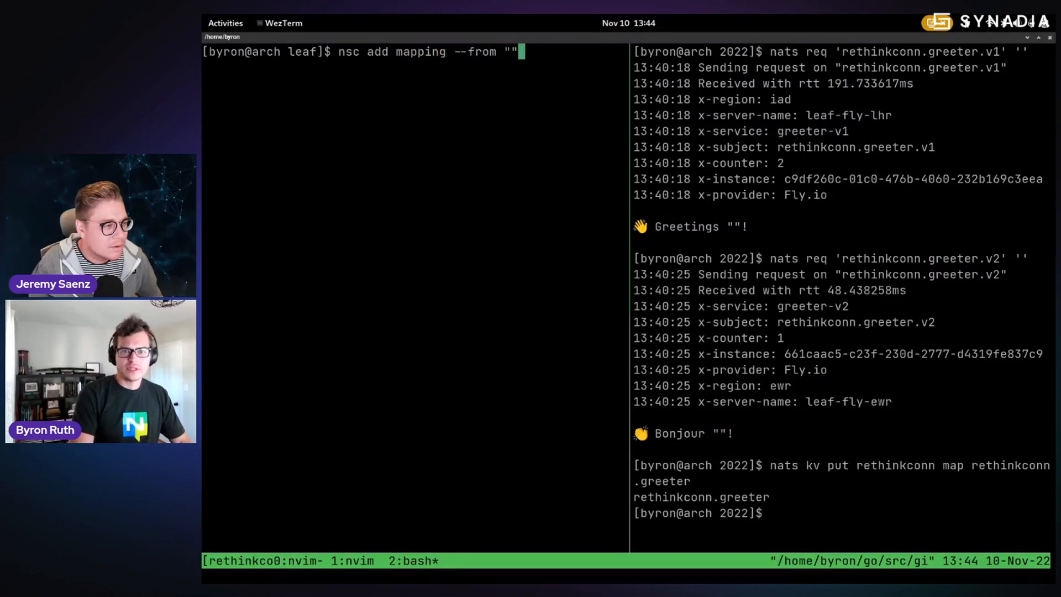
text(--too)
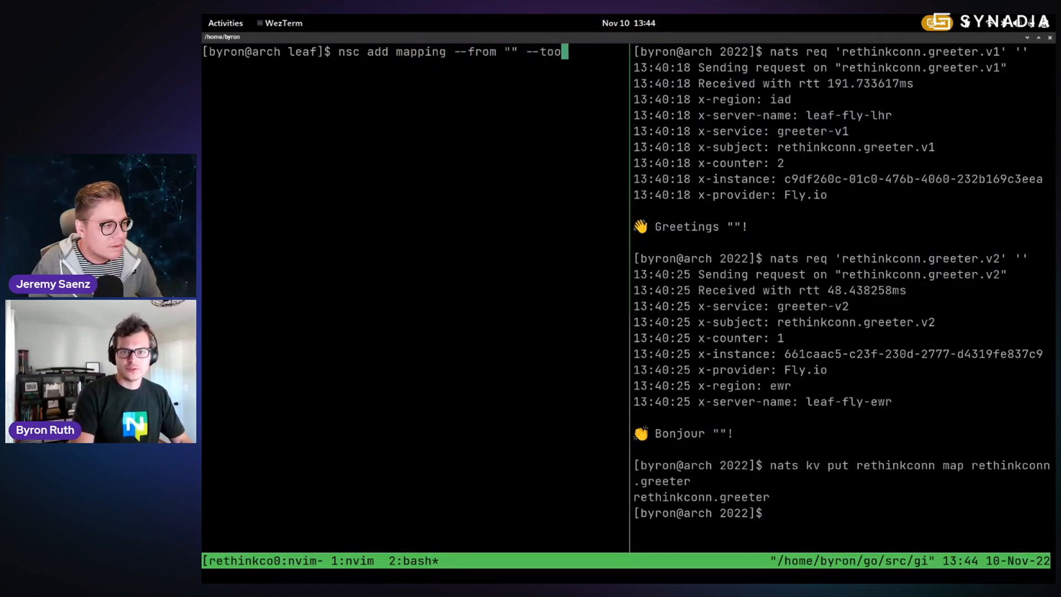
text("" --weight)
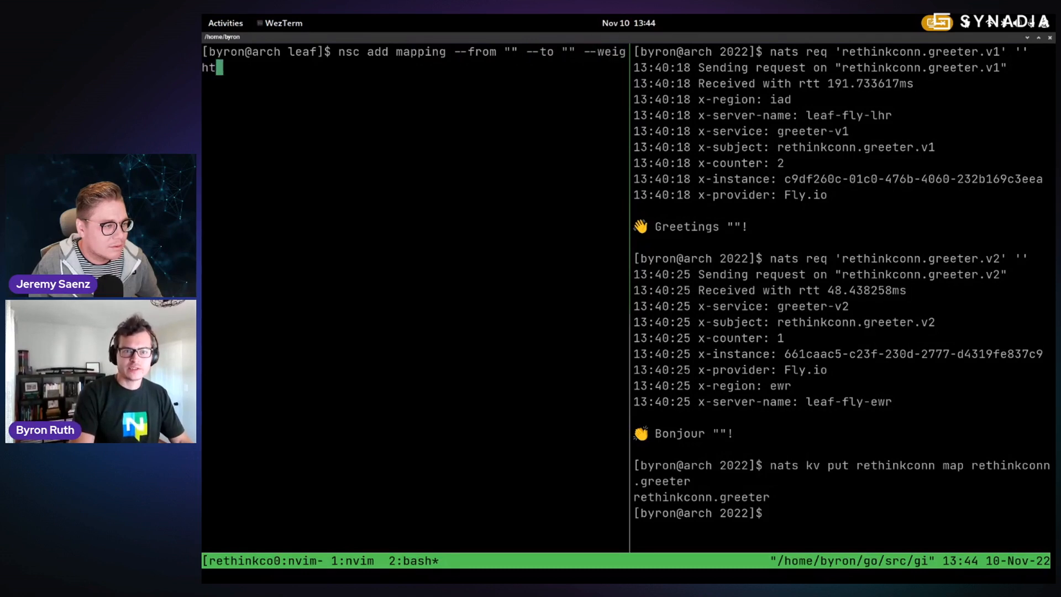
text(50)
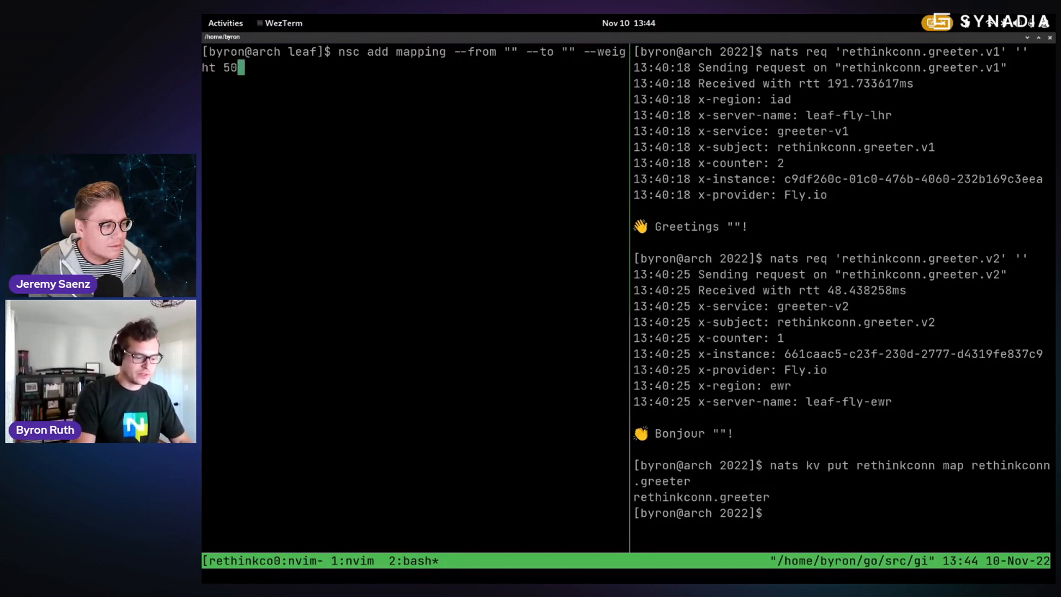
text(%)
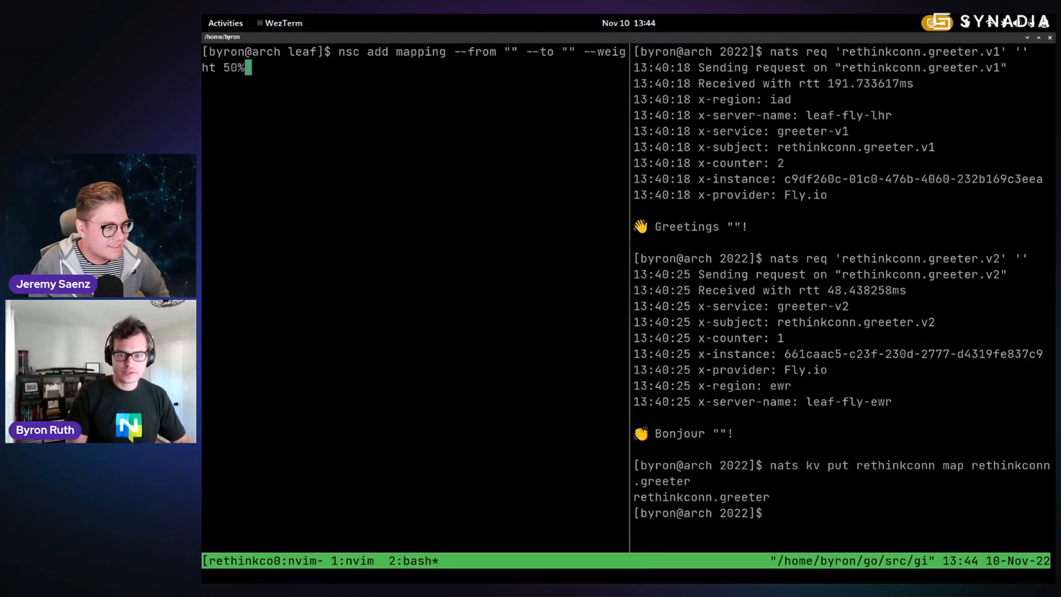
key(ctrl+c)
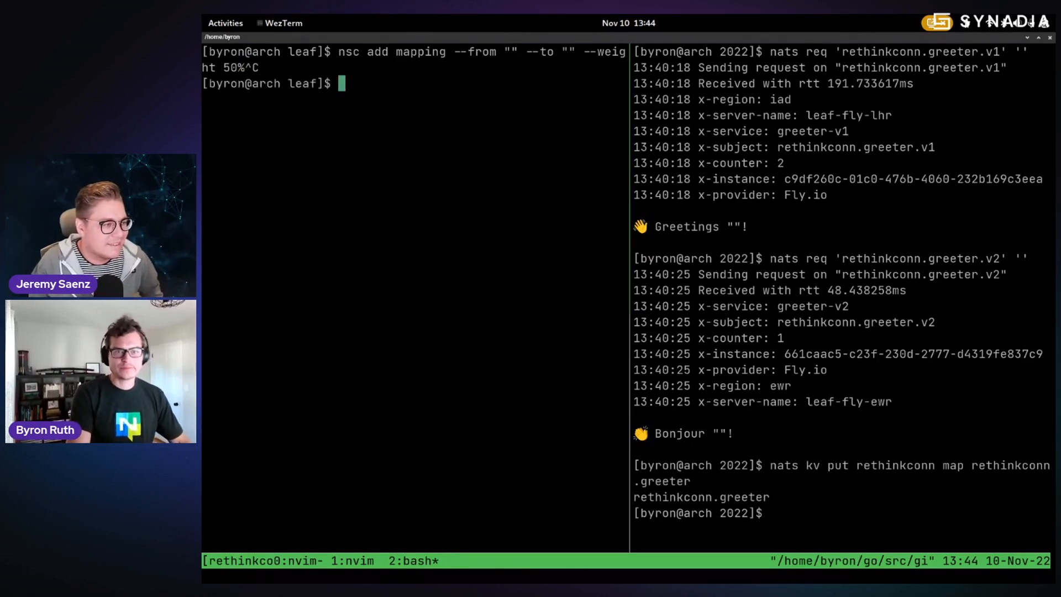